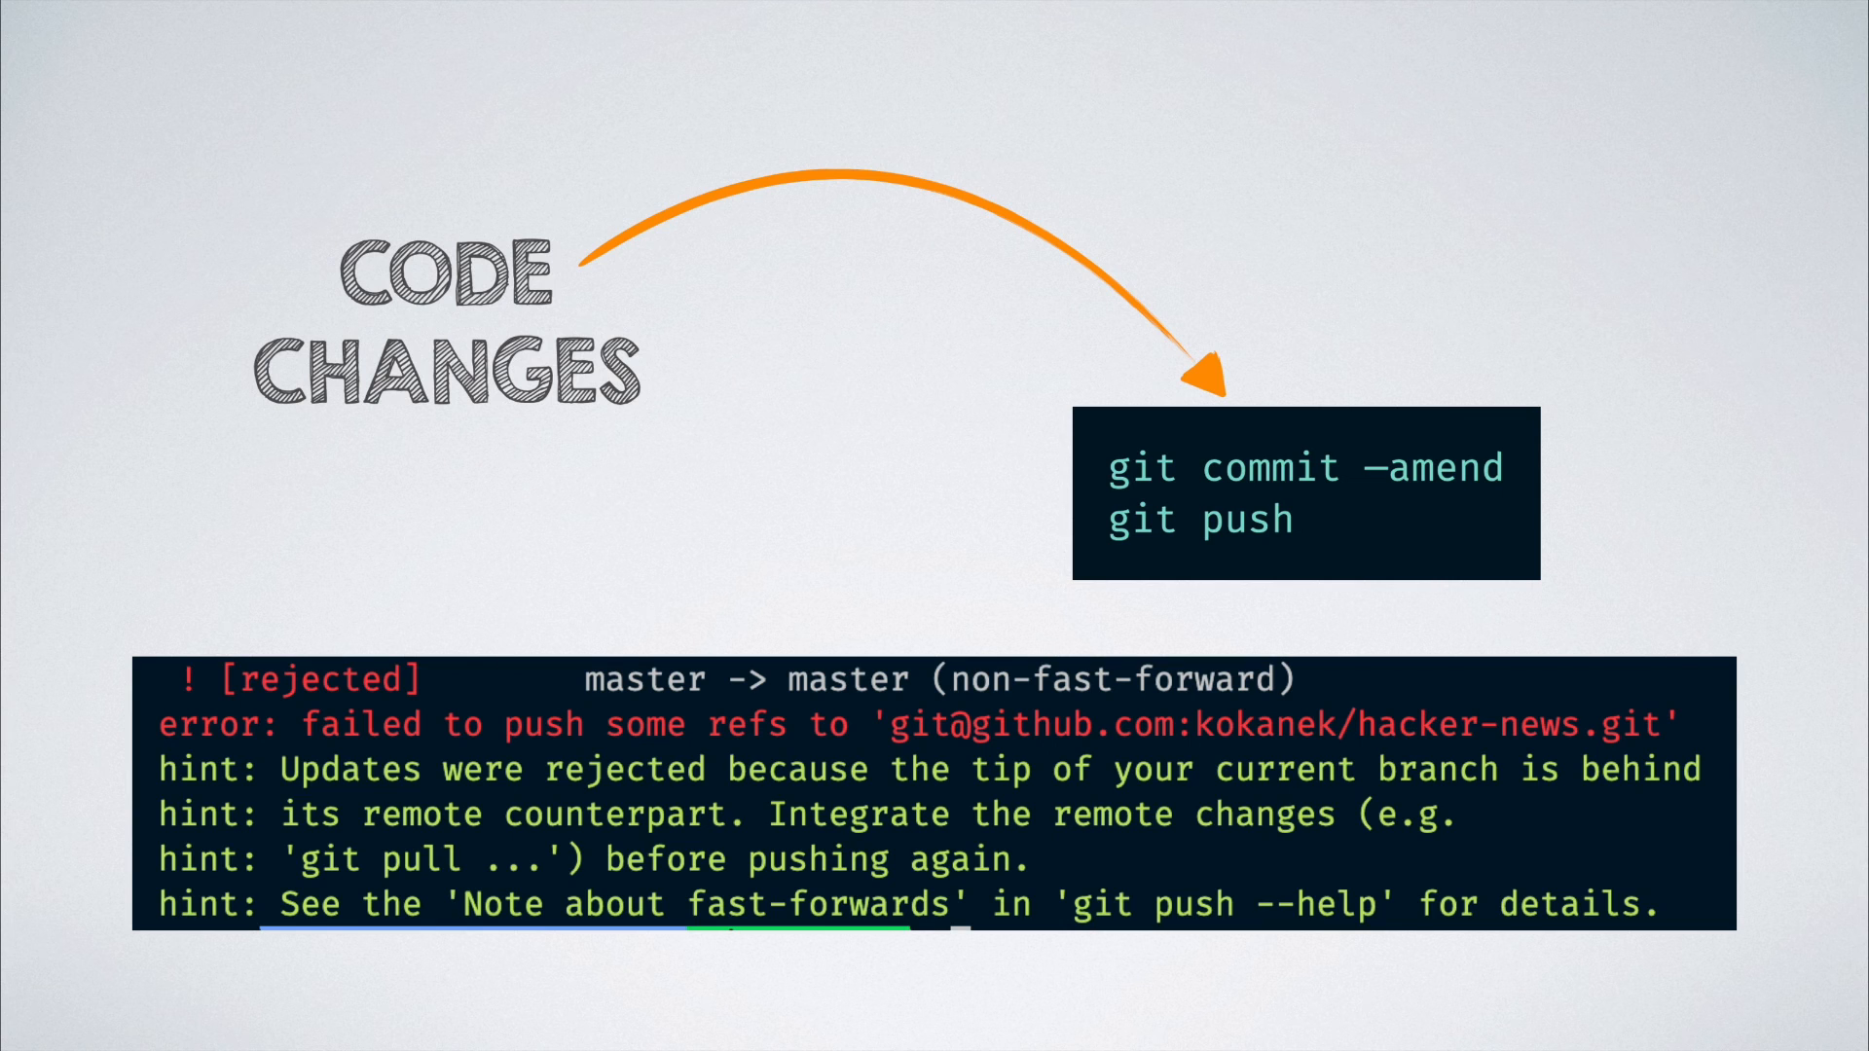
# Advance to the slide where git commit --amend then git push ends in a rejected non-fast-forward error
pyautogui.press('Right')
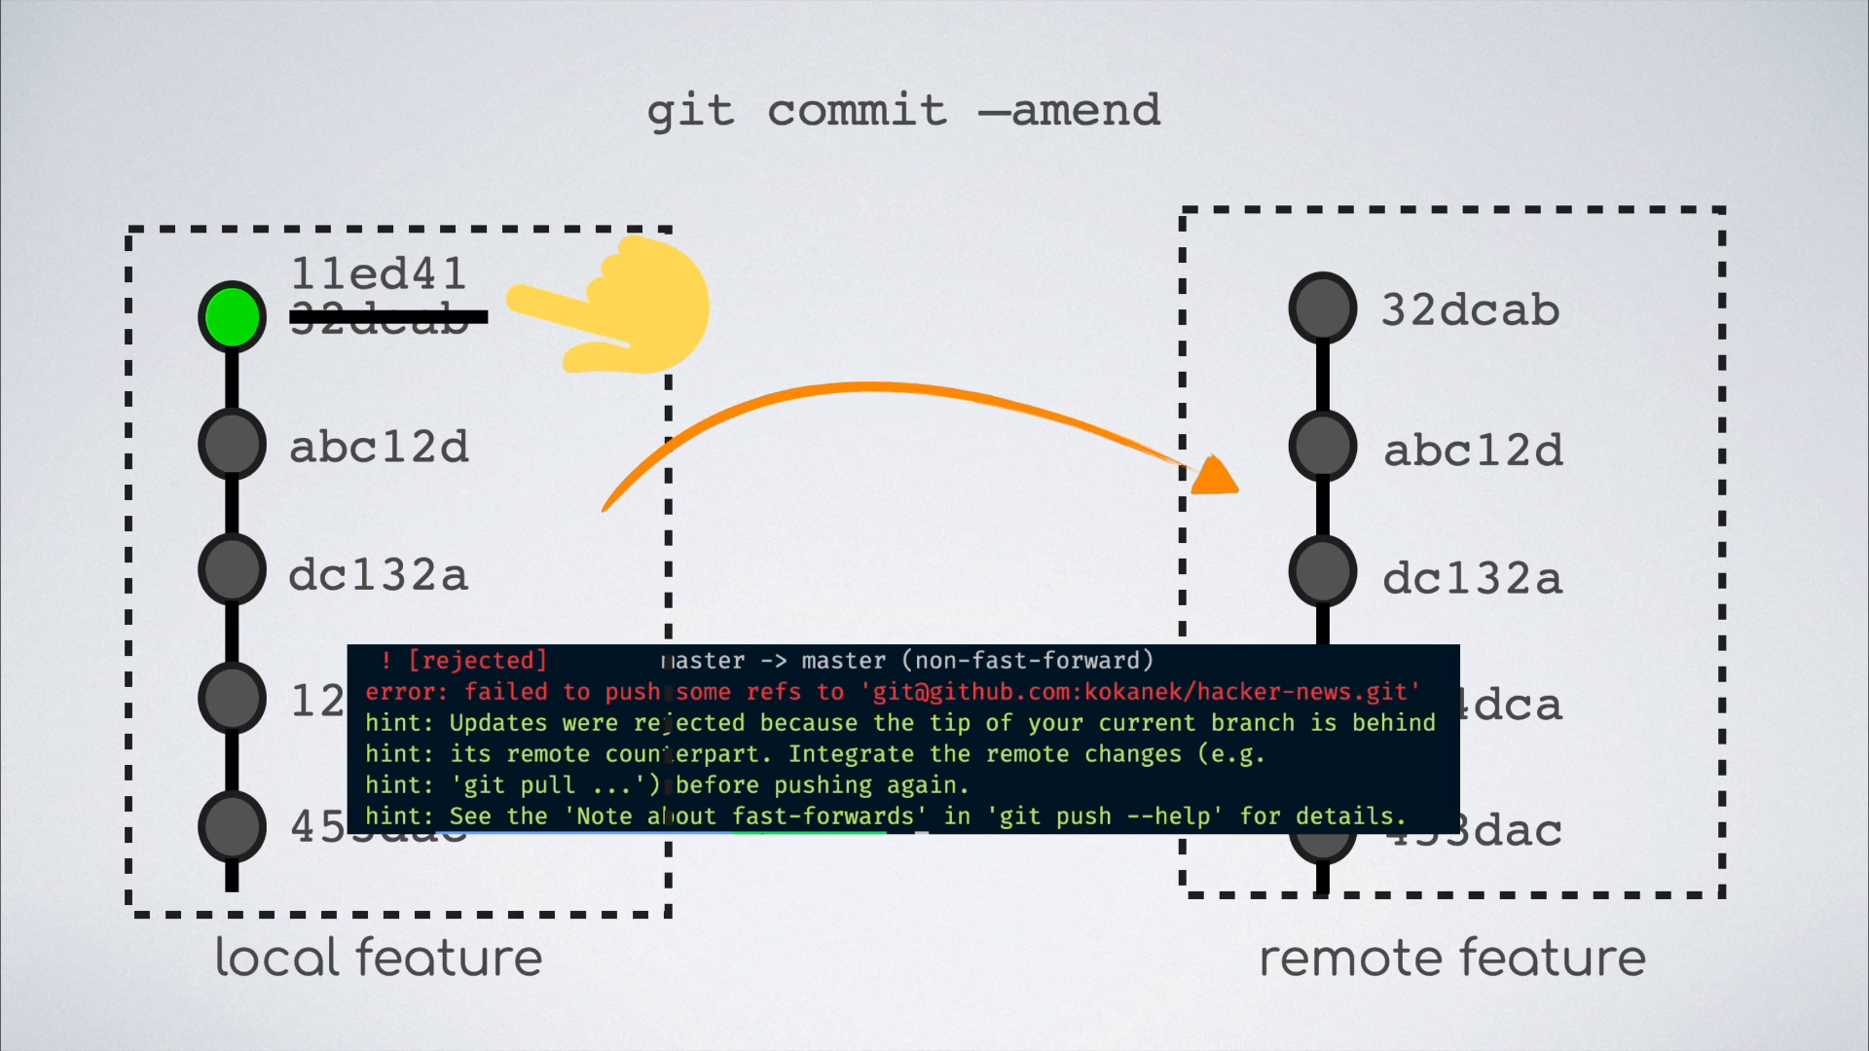
# Show local feature's top commit 11ed41 replacing 32dcab beside the remote still ending at 32dcab
pyautogui.click(887, 443)
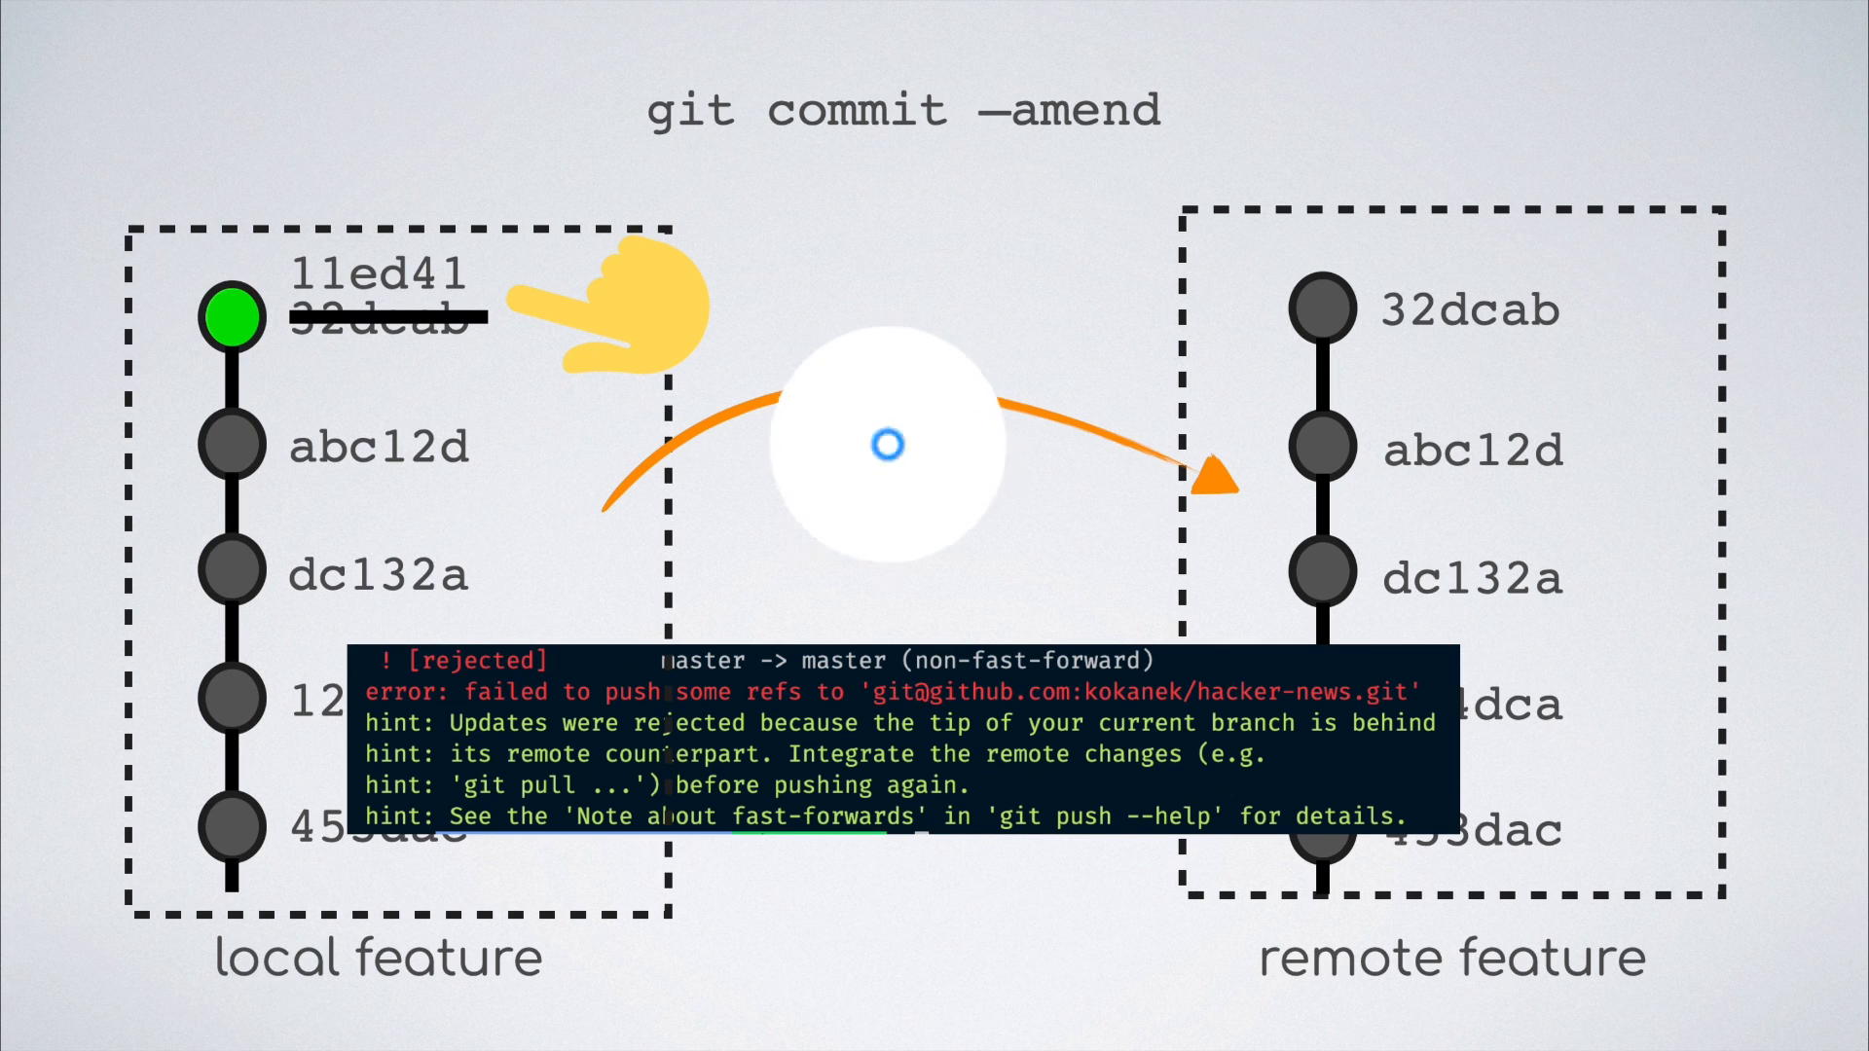